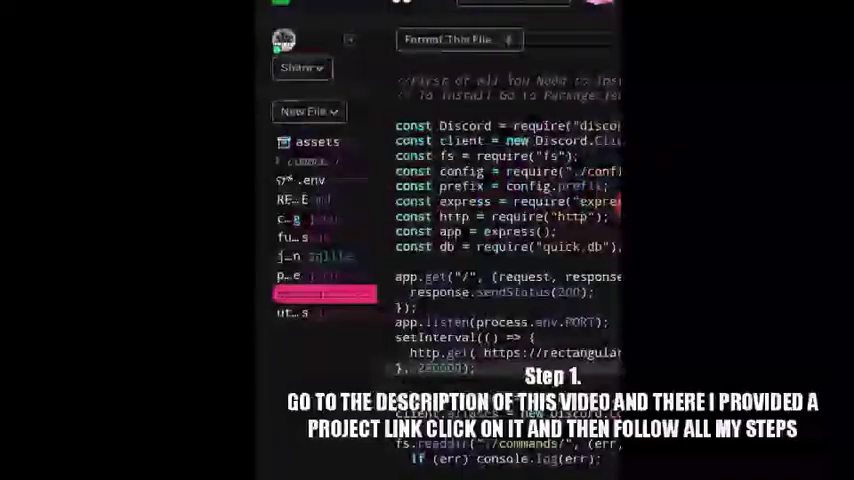
- Open the empty new command file inside the commands folder for editing
left_click(310, 160)
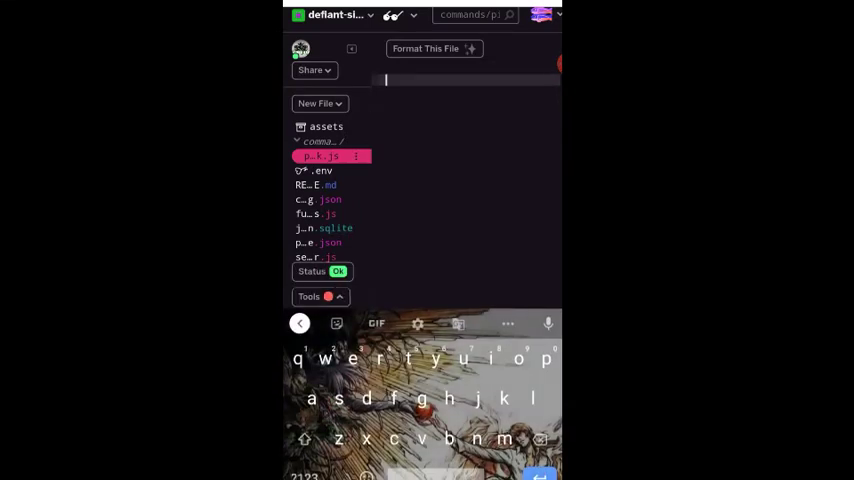
- Declare const discord requiring 'discord.js' at the top of the file
type("const discord =")
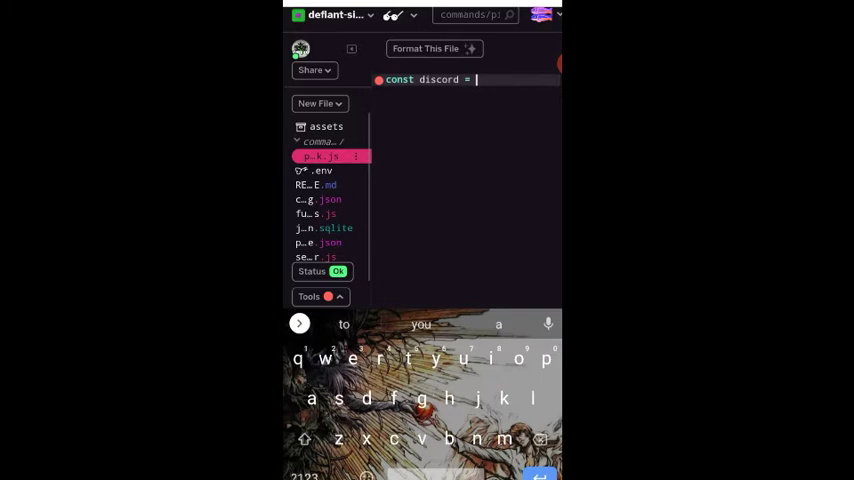
type("require")
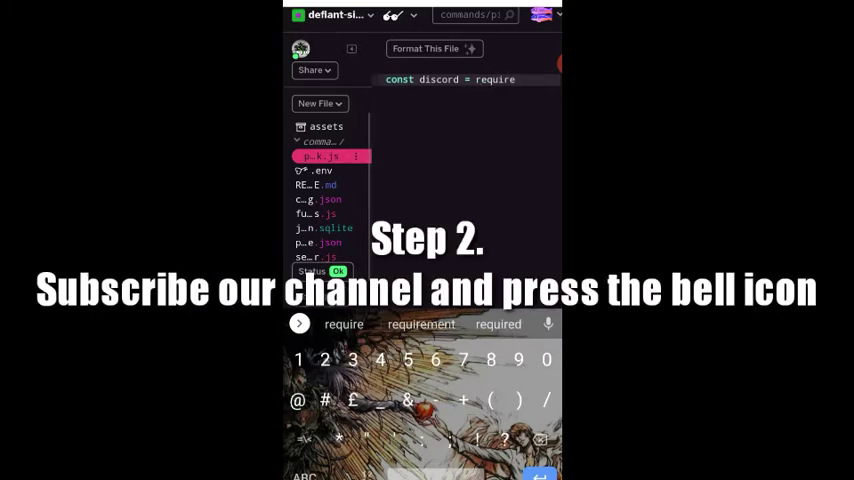
type("('discord.js")
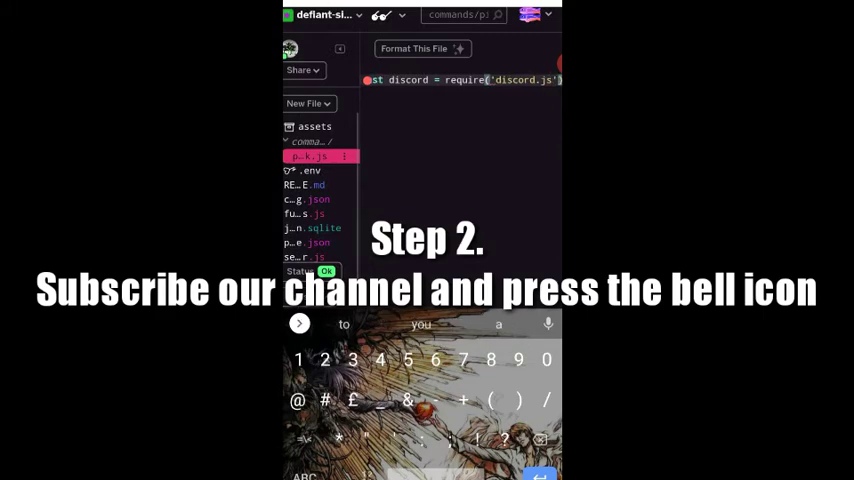
- Begin module.exports.run as an async handler taking client, message and args
type("module")
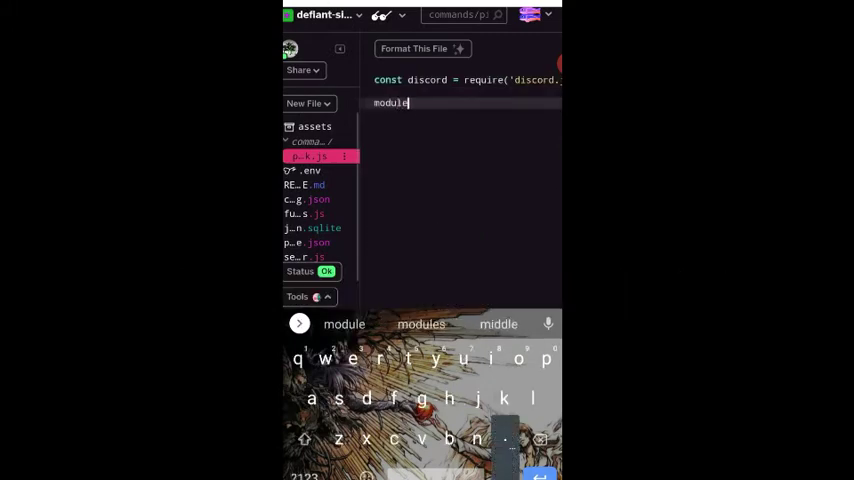
type(".exports")
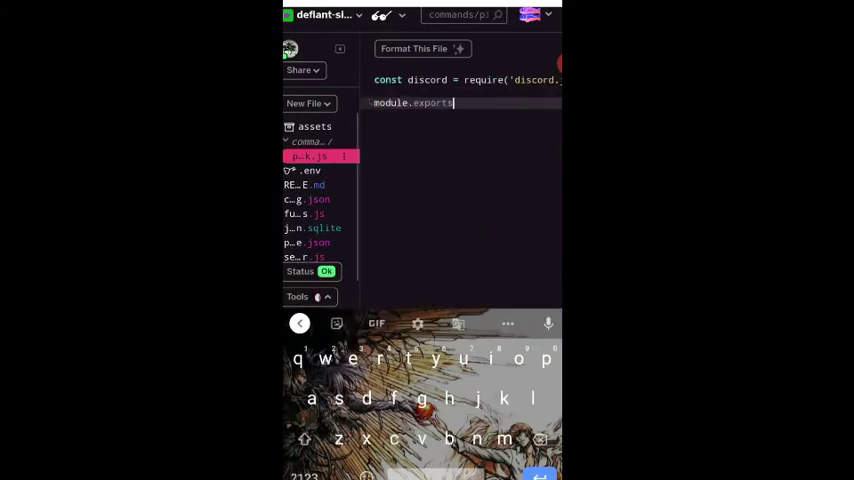
type(".run")
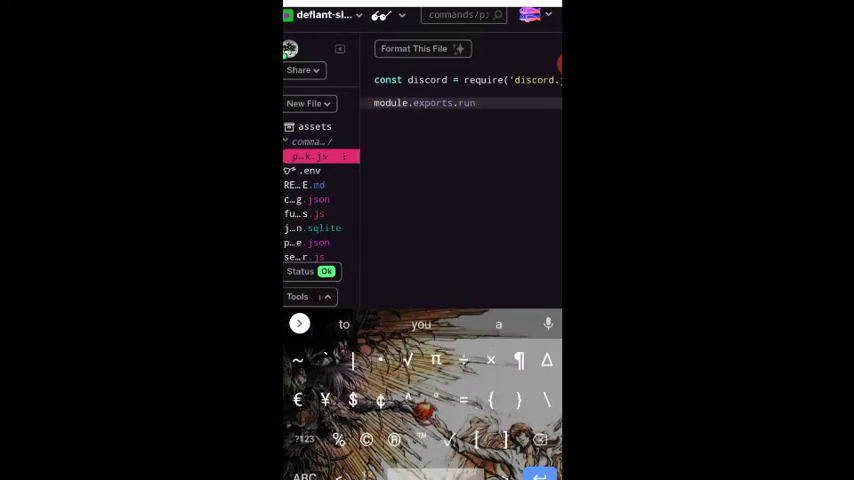
type("= async")
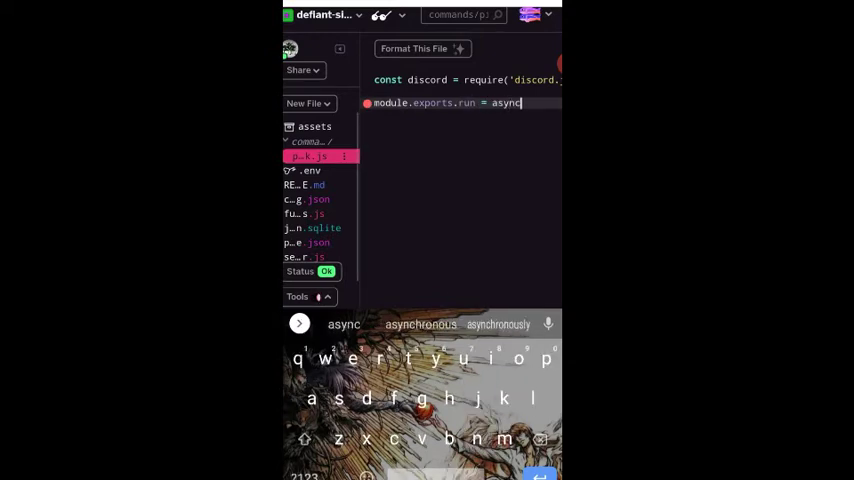
type("(client")
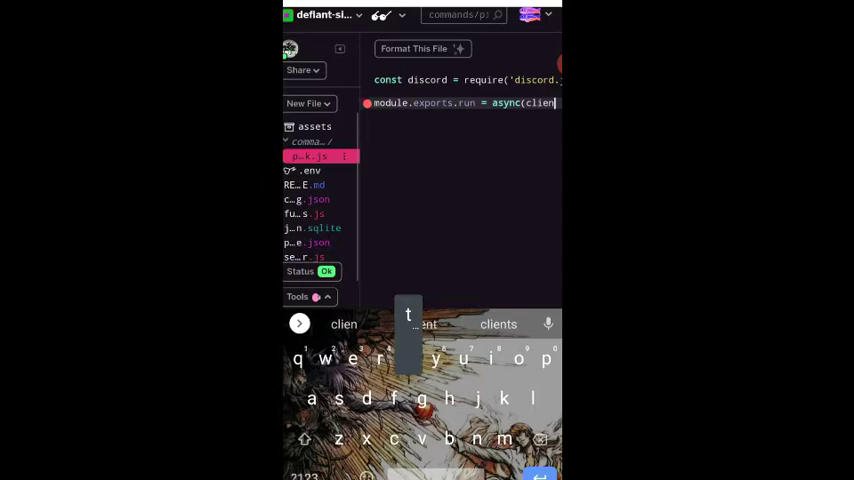
type("client, message, args =")
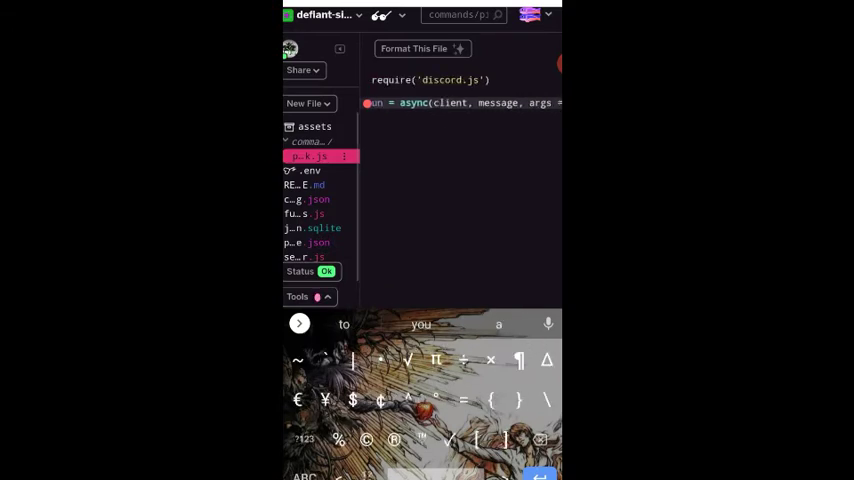
left_click(304, 476)
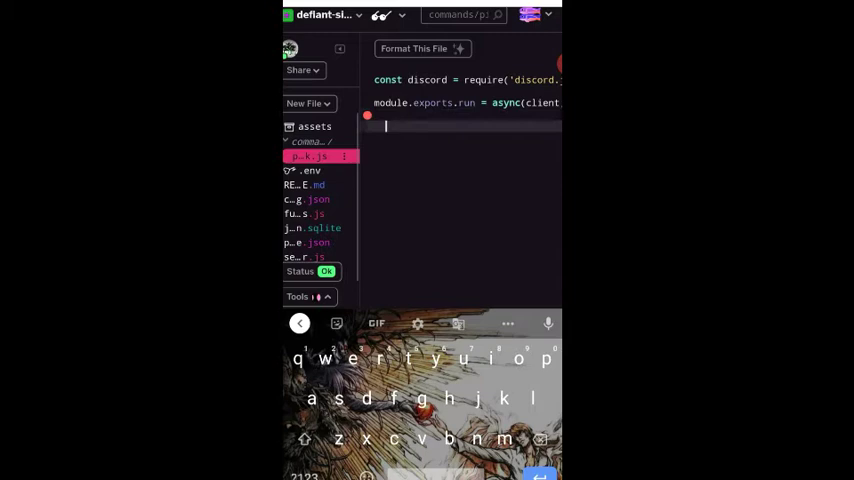
- Create const embed as a new discord.RichEmbed titled 'There are only 3 starter pokemon available'
type("constb")
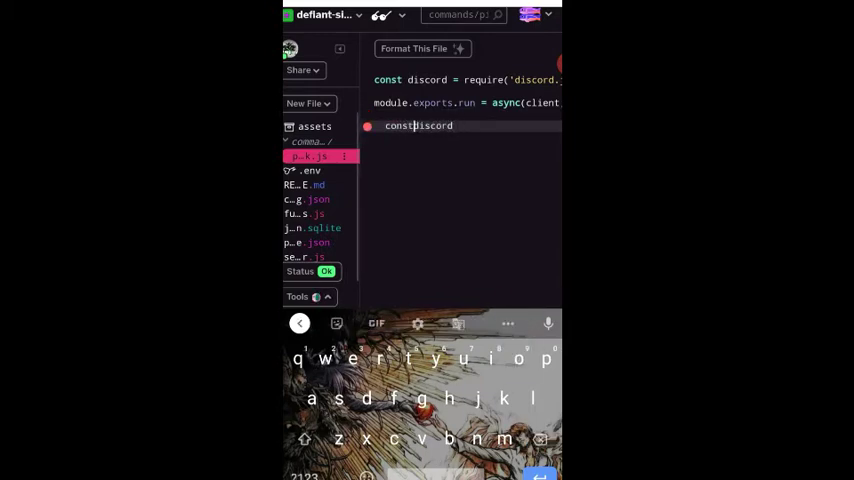
type("em")
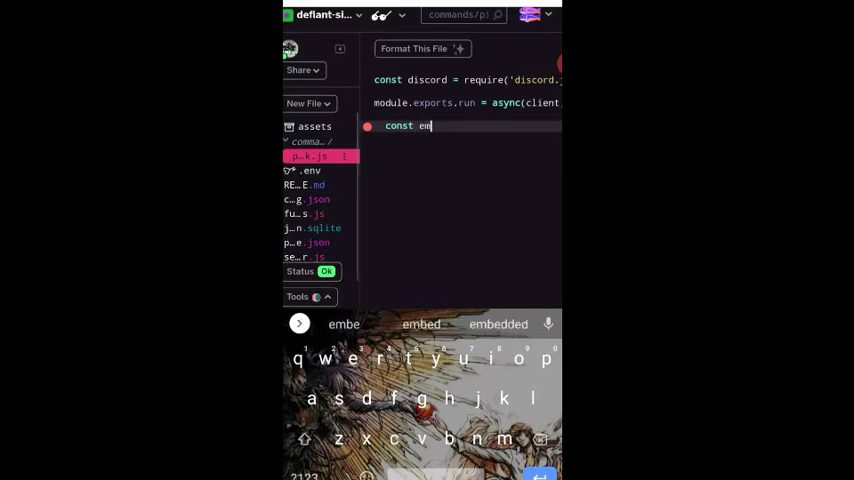
type("bed =")
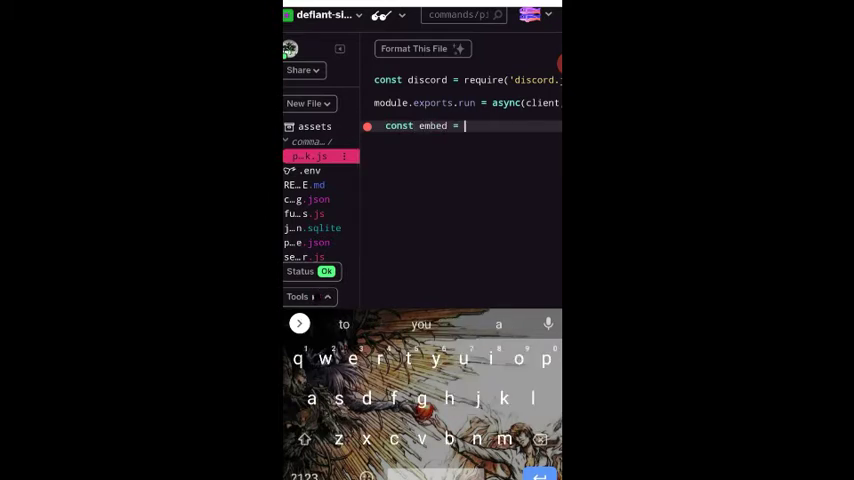
type("new")
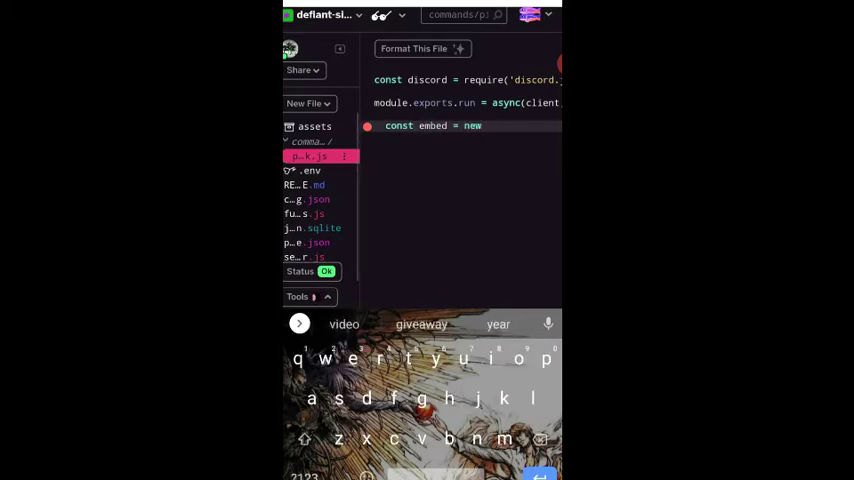
type("discord")
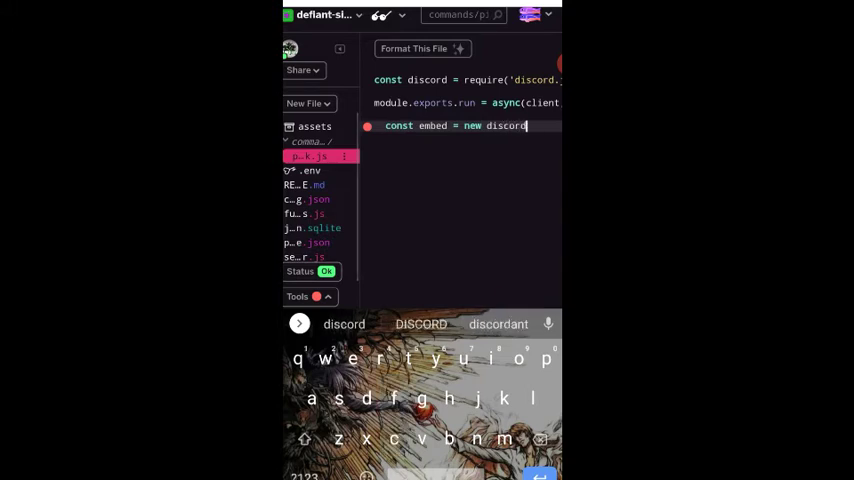
type(".RichEmb")
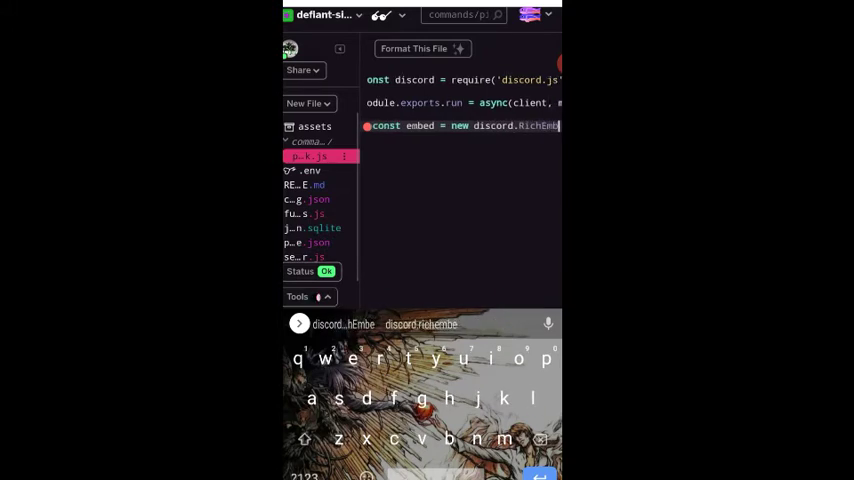
key("Return")
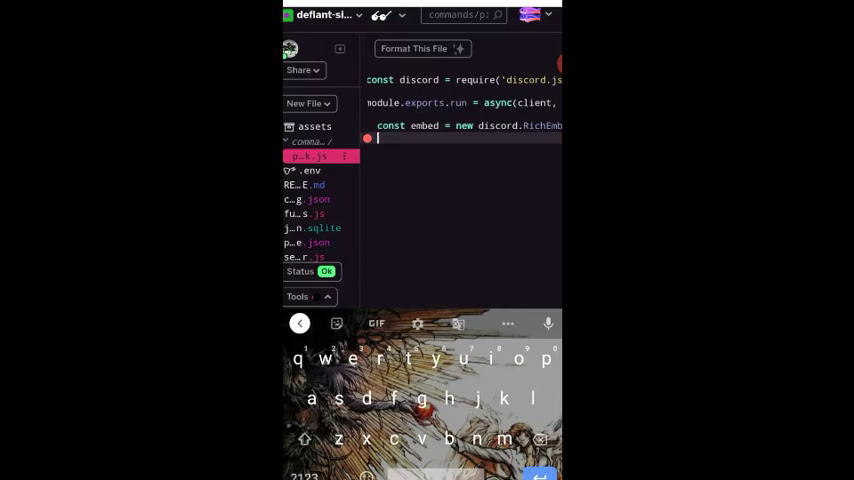
type(".setT")
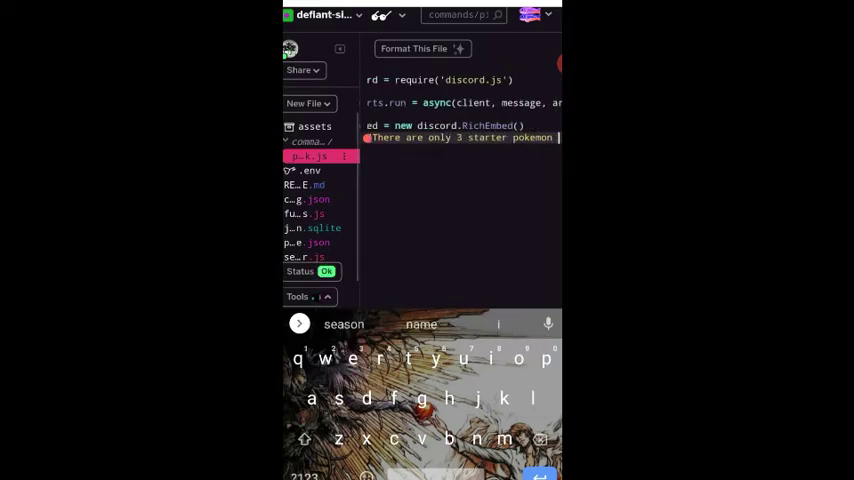
left_click(304, 476)
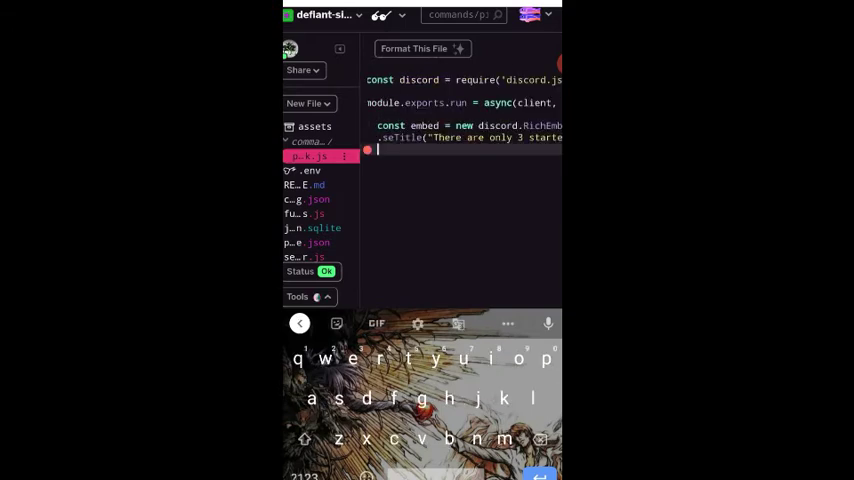
- Add a setDescription listing 1. charmander, 2. squirtle and a third starter
type(".setDescription(")
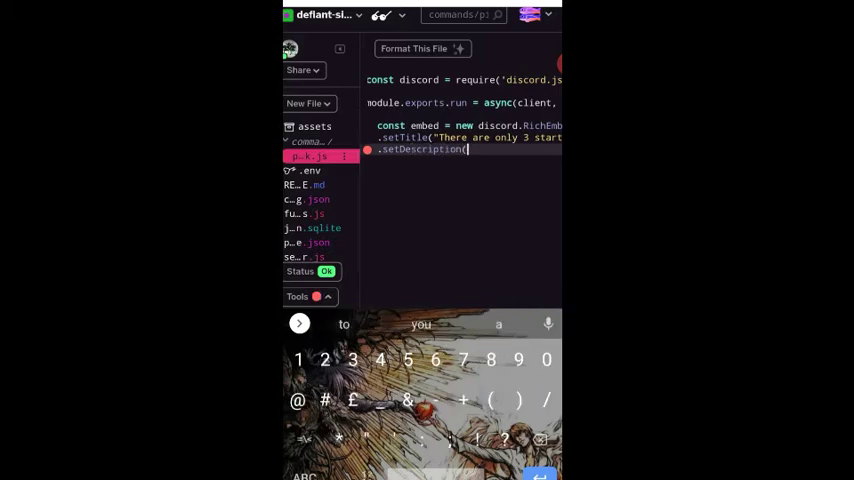
type("\"1.")
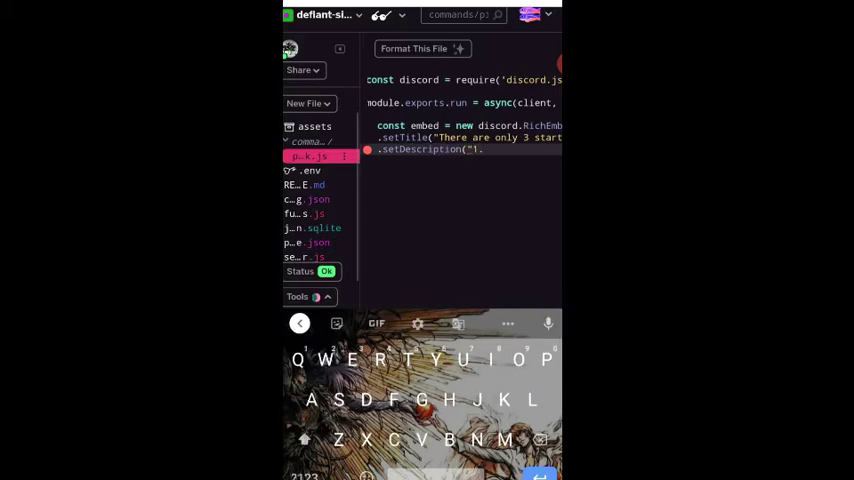
type("charmander\\n2.")
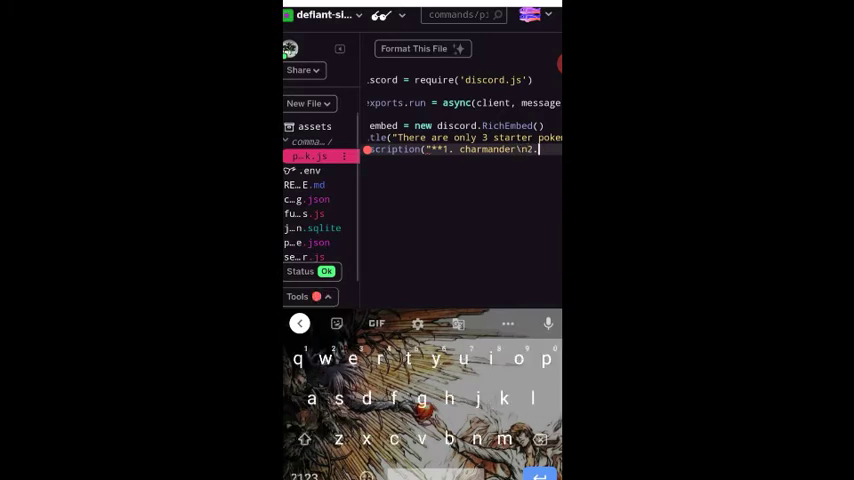
type("squirtle\\n3. bul")
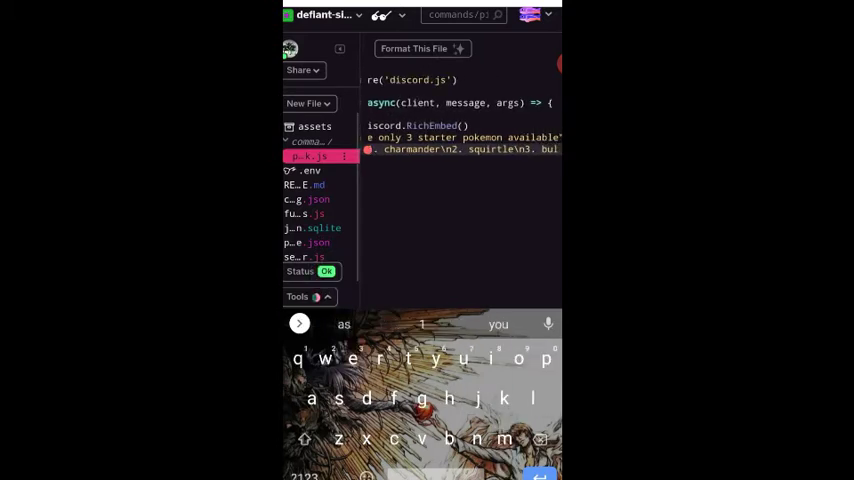
left_click(304, 476)
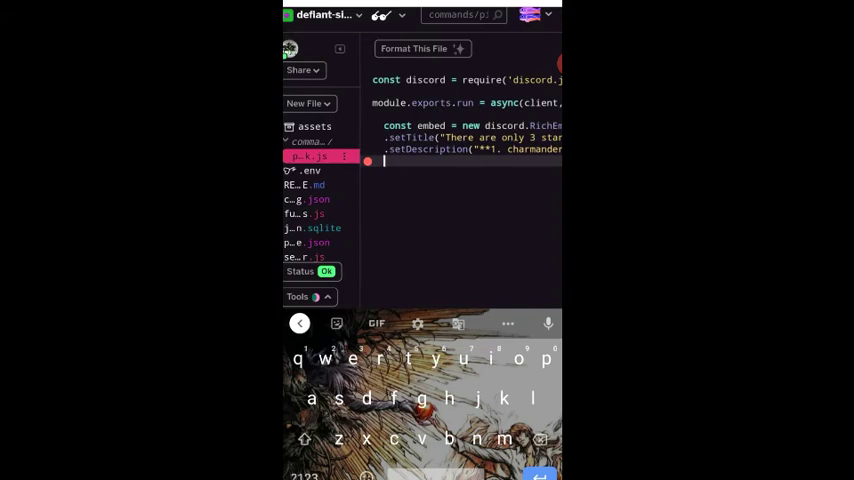
- Set the embed colour to #FFFF00 and a footer 'Type p!pick <pokemon name> to ...'
type(".setColor(\"#FFFF00")
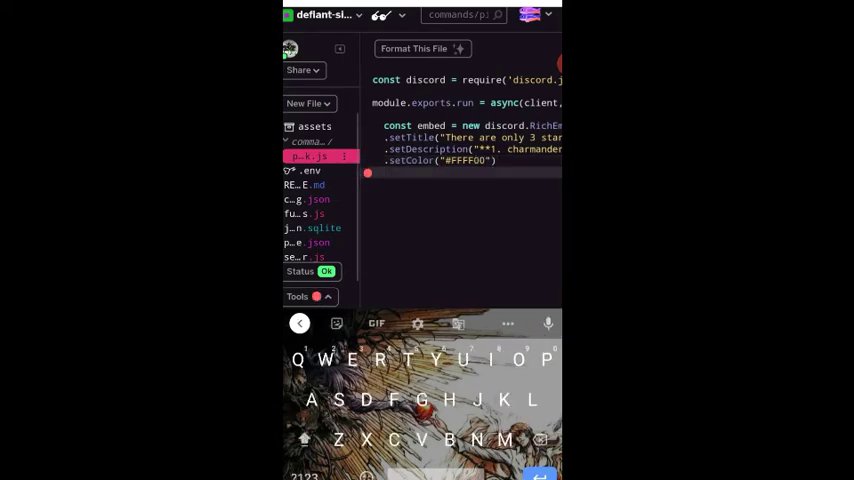
type(".setFooter(\"")
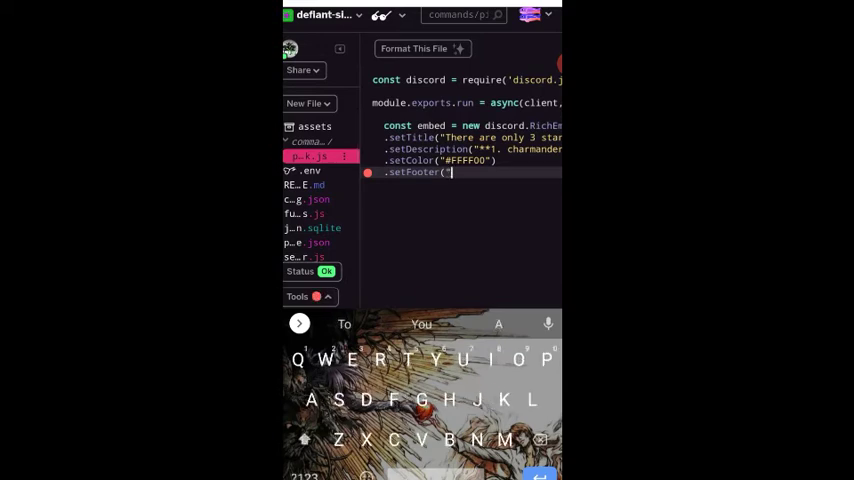
type("Type p!pick")
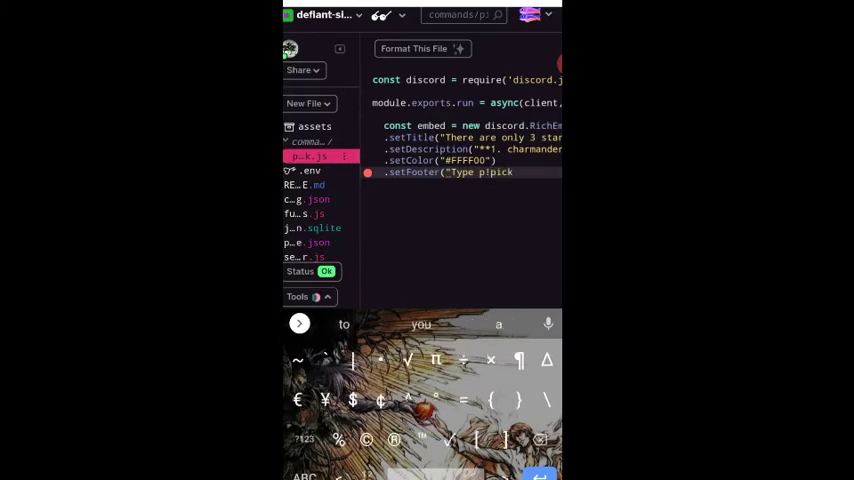
type("<pokemon")
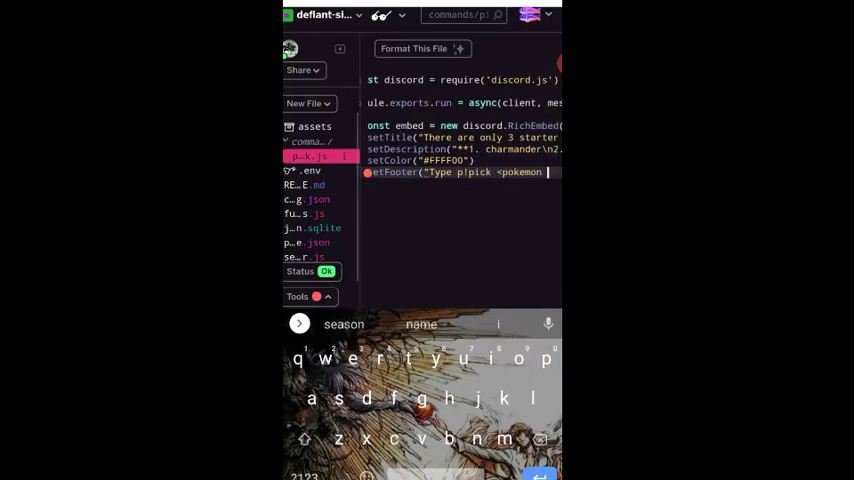
type("name> to")
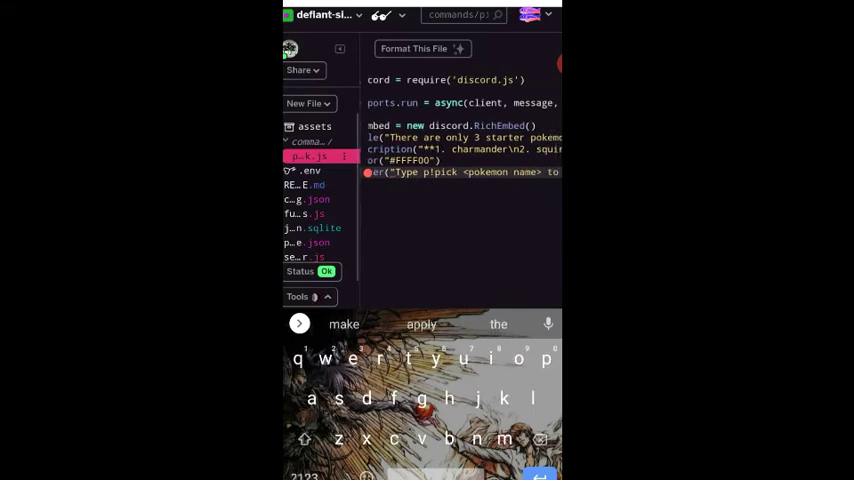
type("pic")
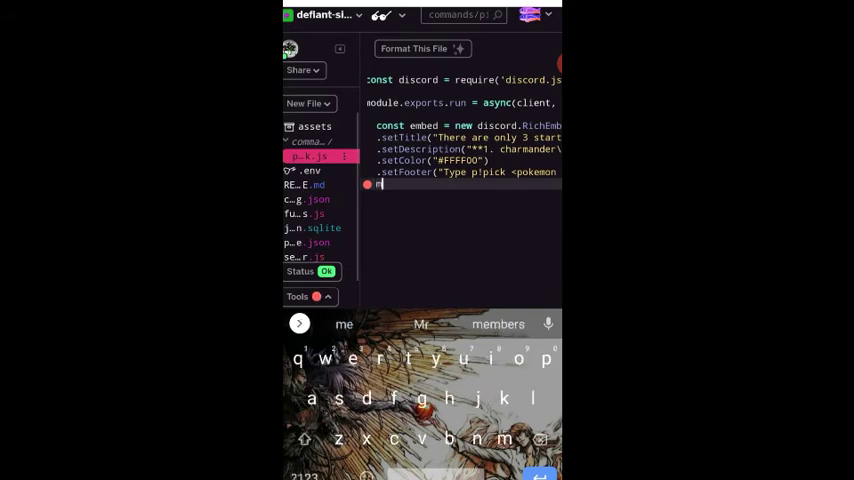
- Send the embed with message.channel.send(embed)
type("message.channel.")
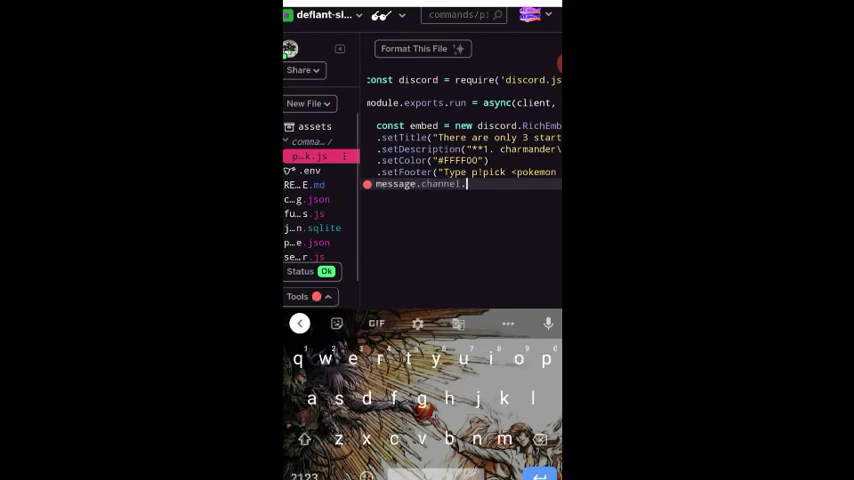
type("send(embed")
type("}")
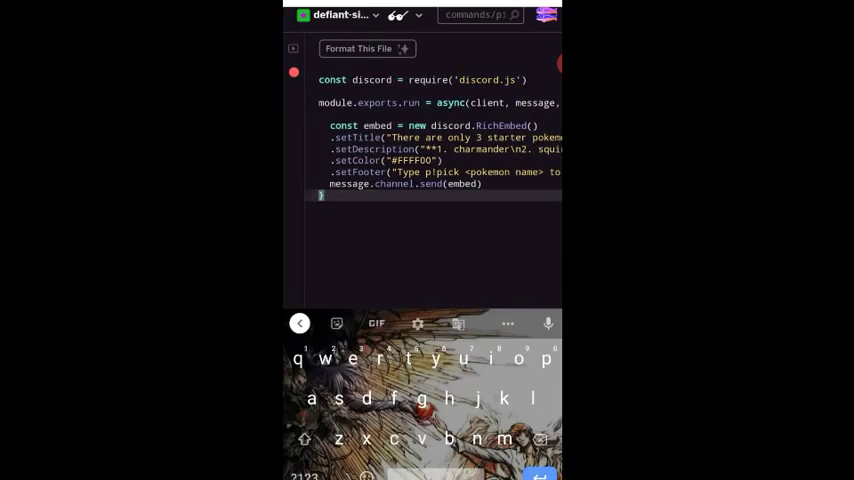
- Add module.exports.help with name set to "start"
type("module.export.")
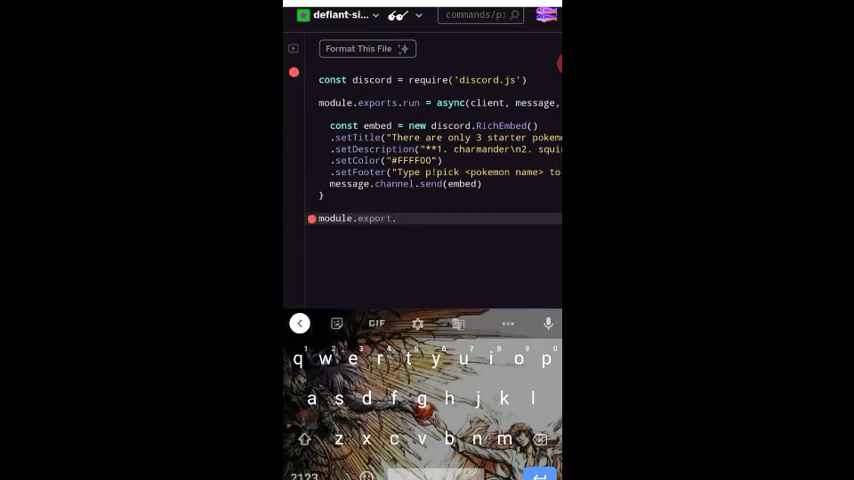
type("help =")
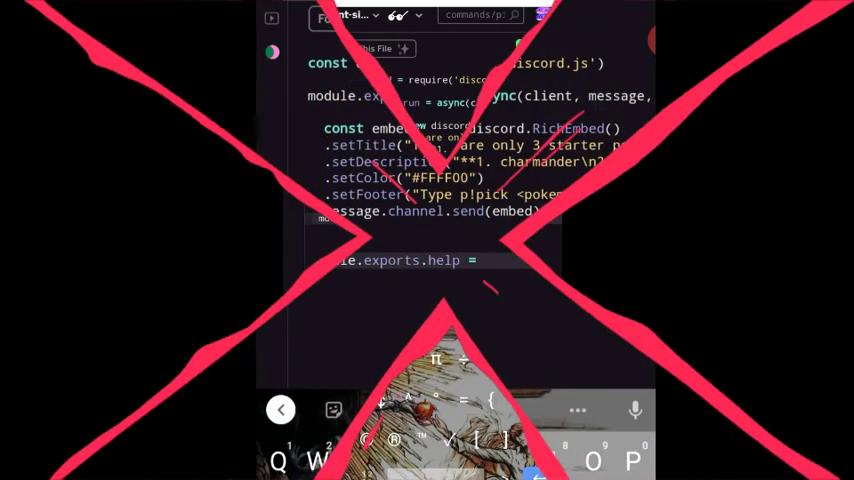
type("name")
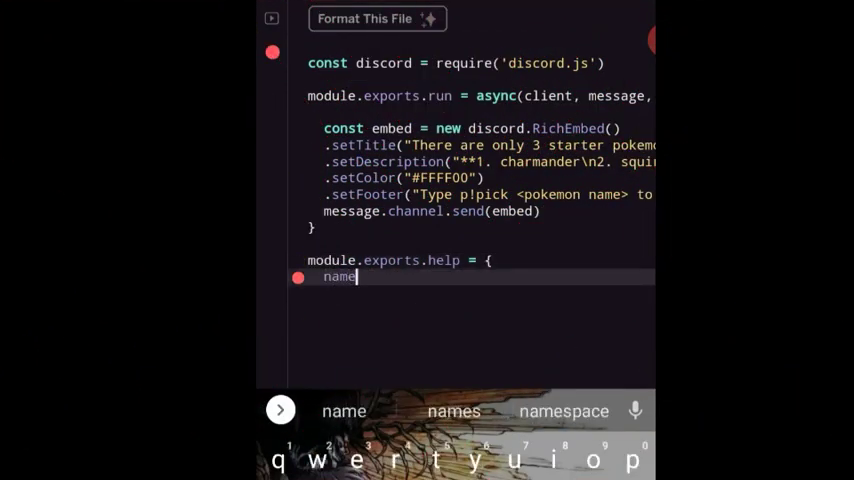
type(":")
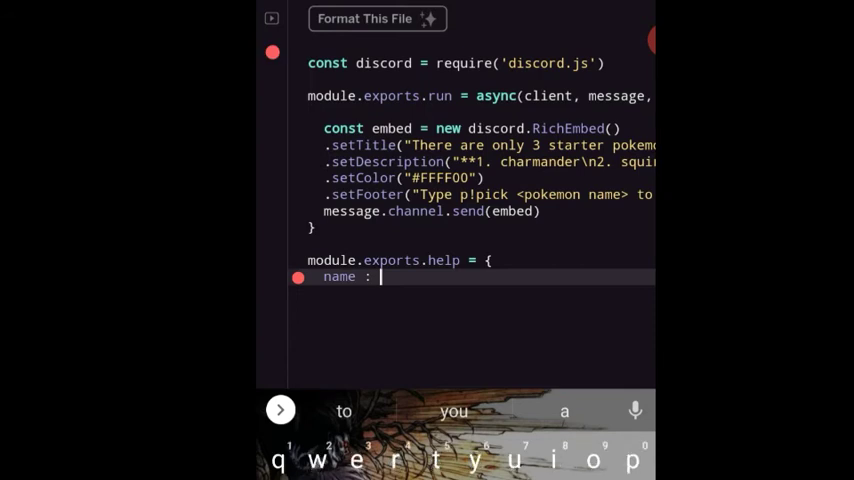
type("\"start\",")
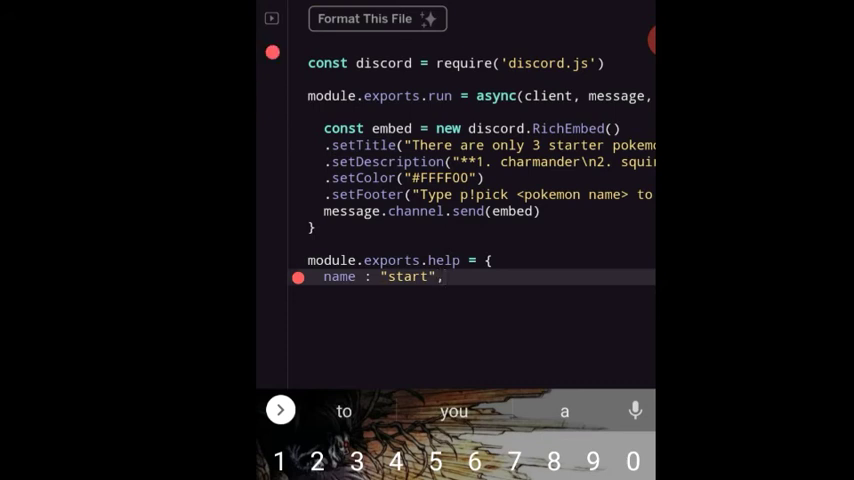
- Begin the aliases property with an opening array bracket
type("al")
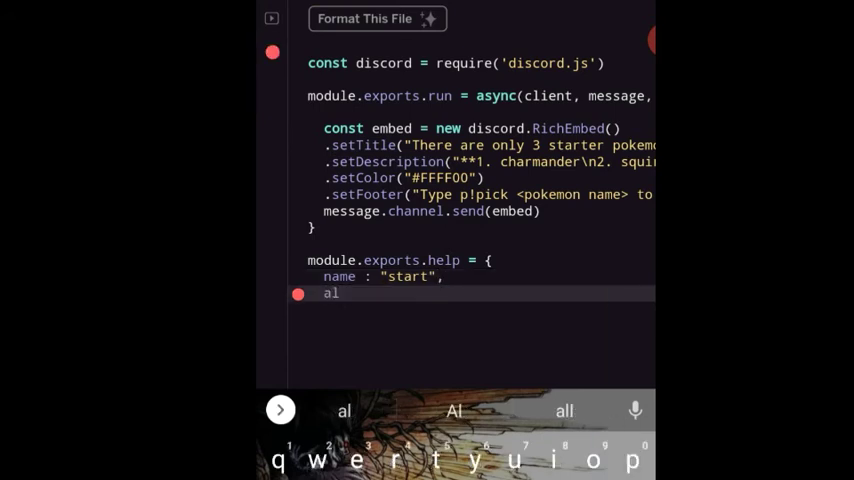
type("ias e")
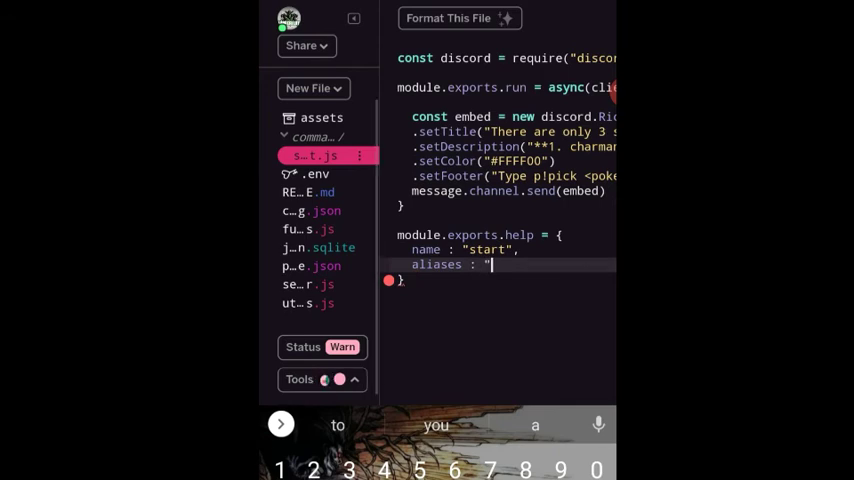
type("[")
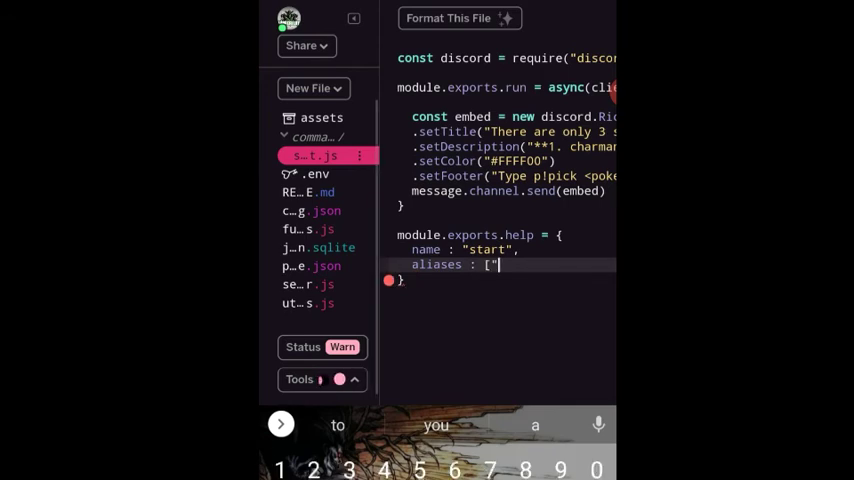